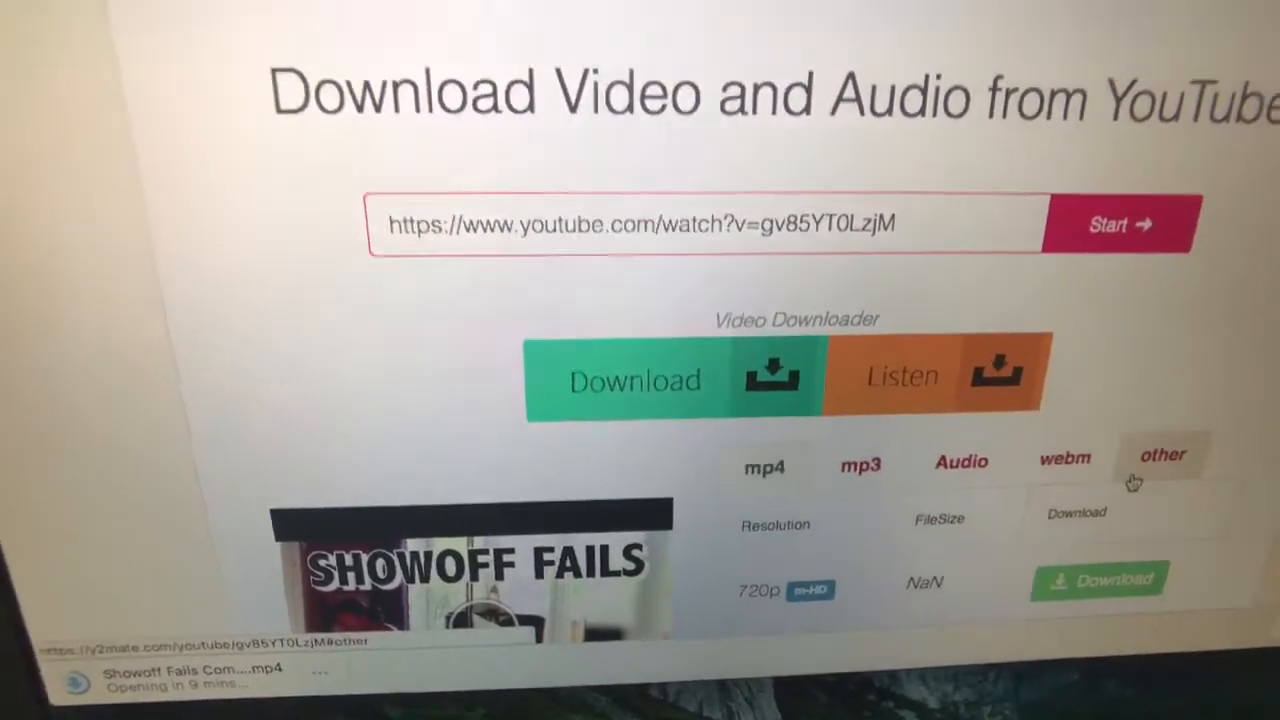
Scroll the y2mate page down to the mp4 download options for the SHOWOFF FAILS video
scroll(down, 3)
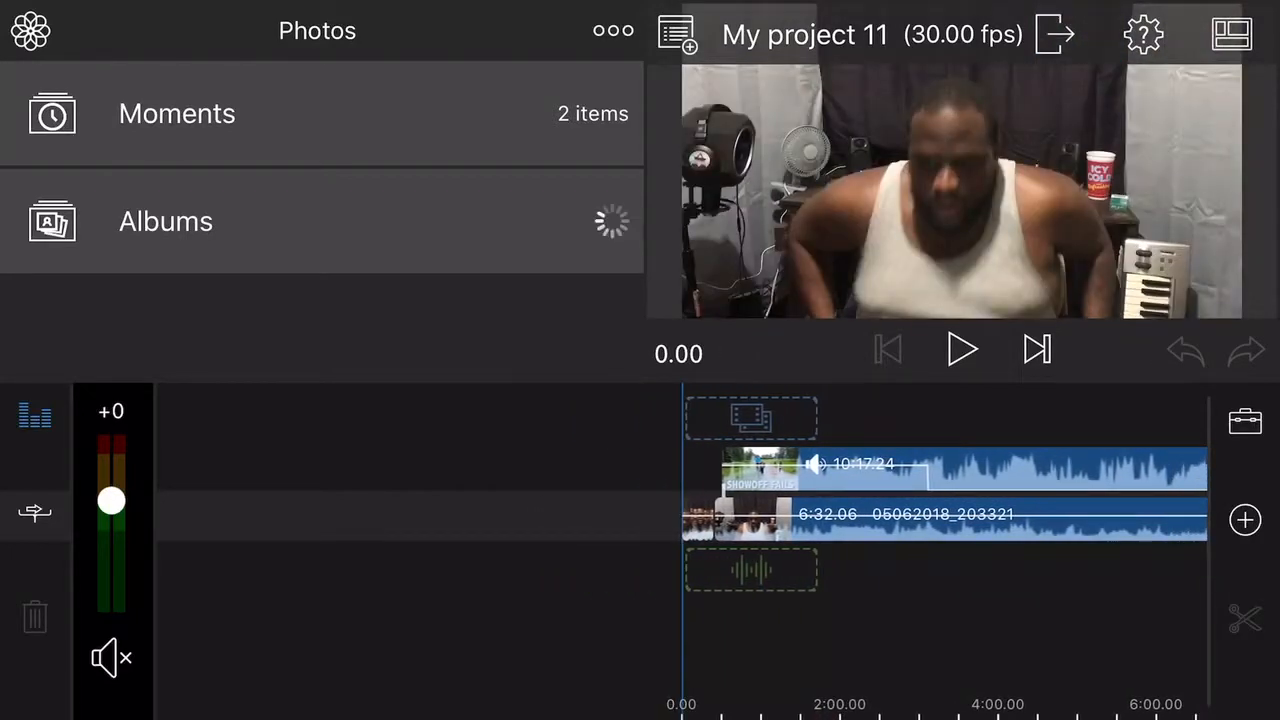
Browse Recently Added videos, then play and pause the project preview with the Showoff Fails clip
click(164, 220)
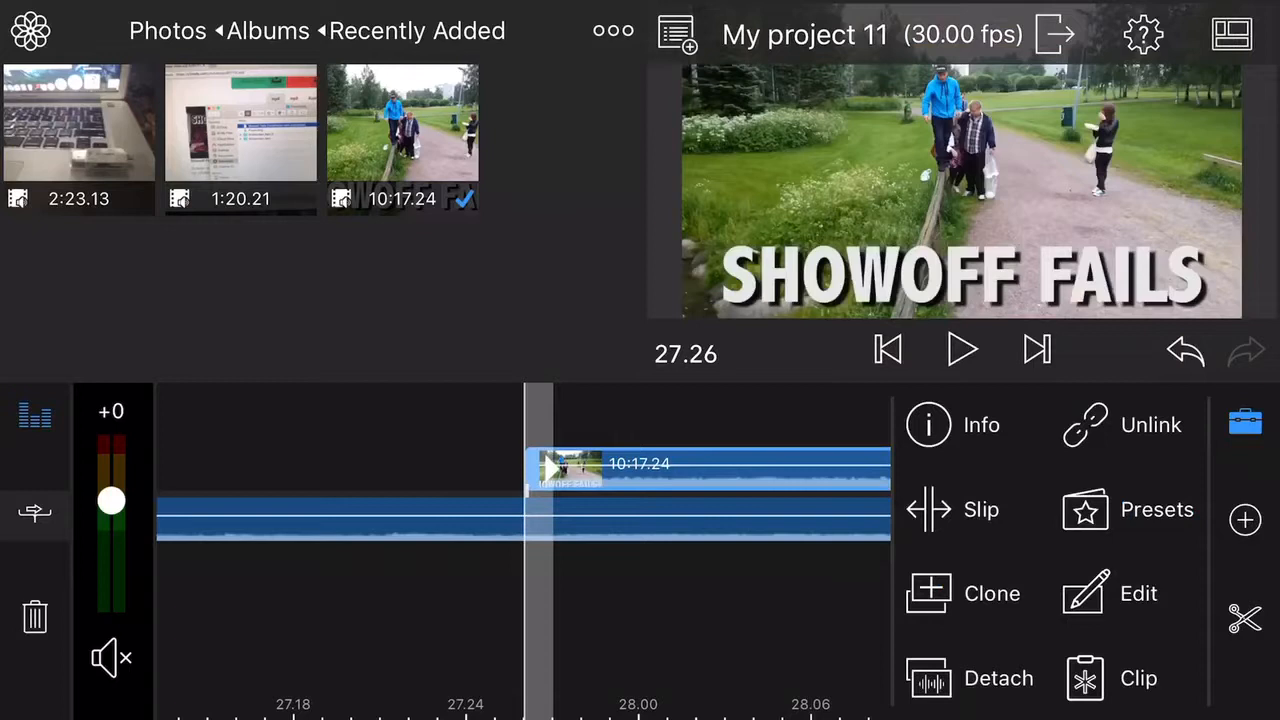
click(960, 348)
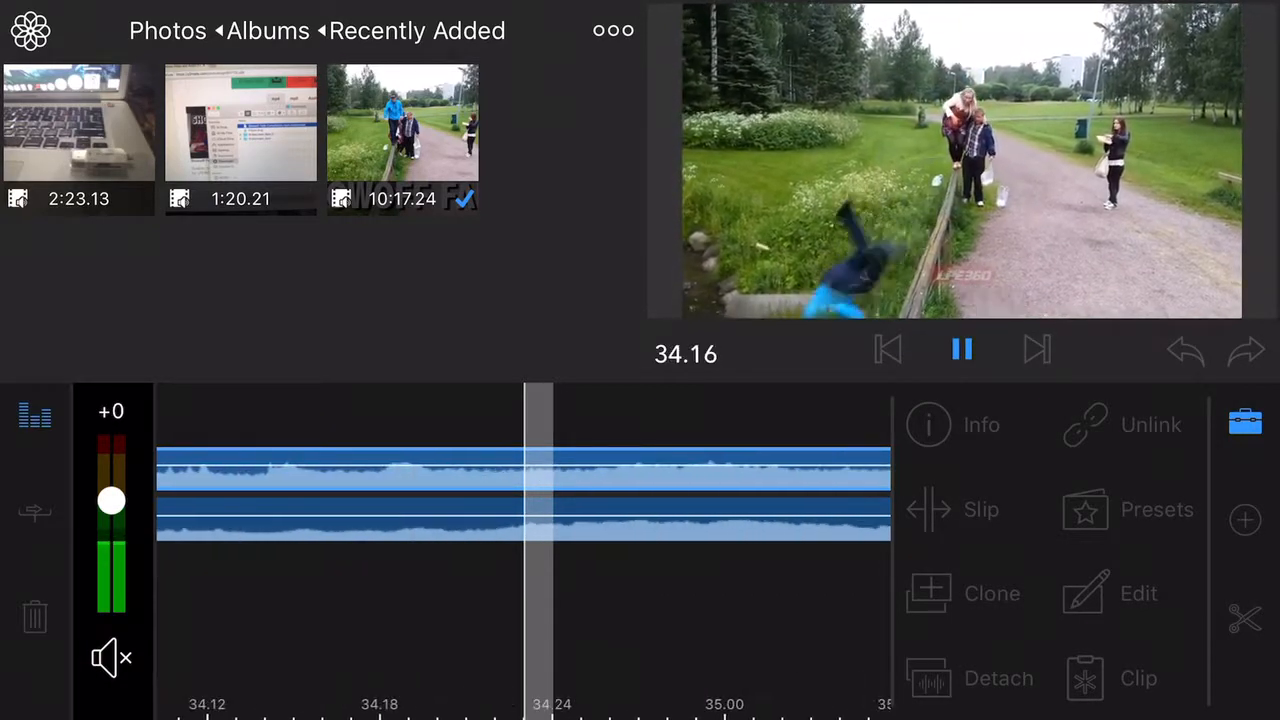
click(962, 348)
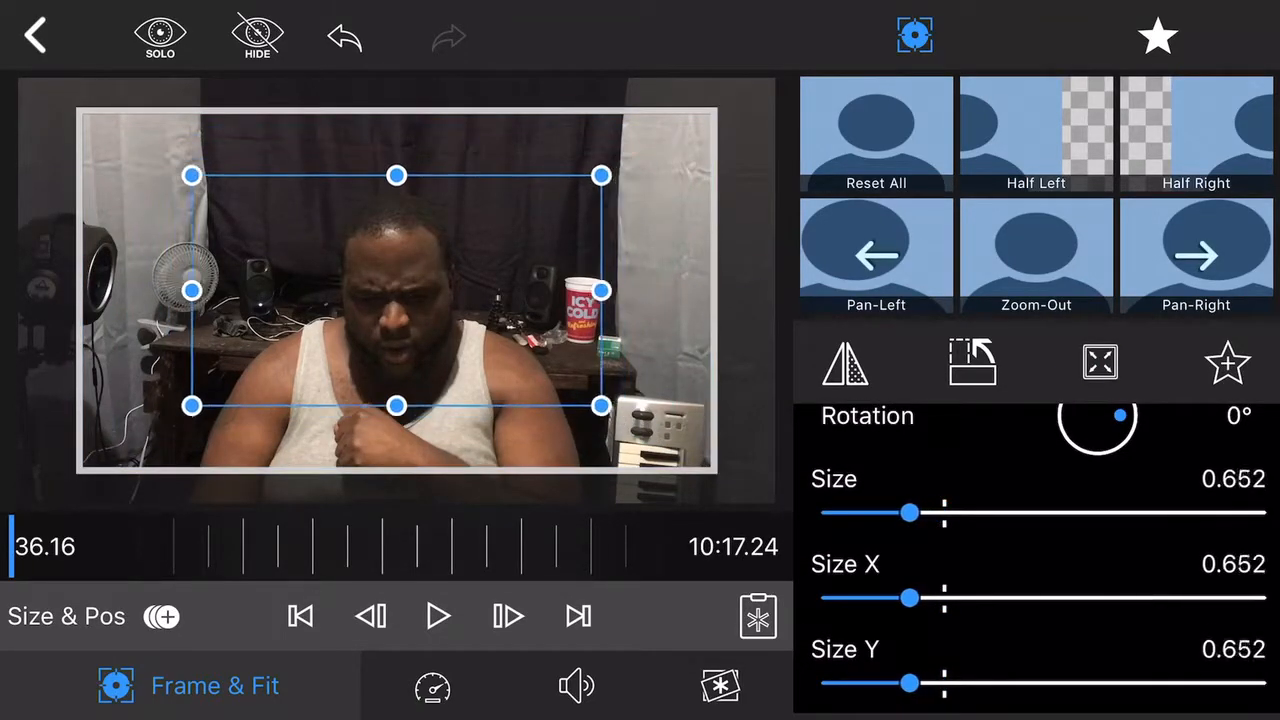
Drag the Size slider to about 0.550 for the Showoff Fails clip and expand Size and Position
drag(908, 512, 896, 512)
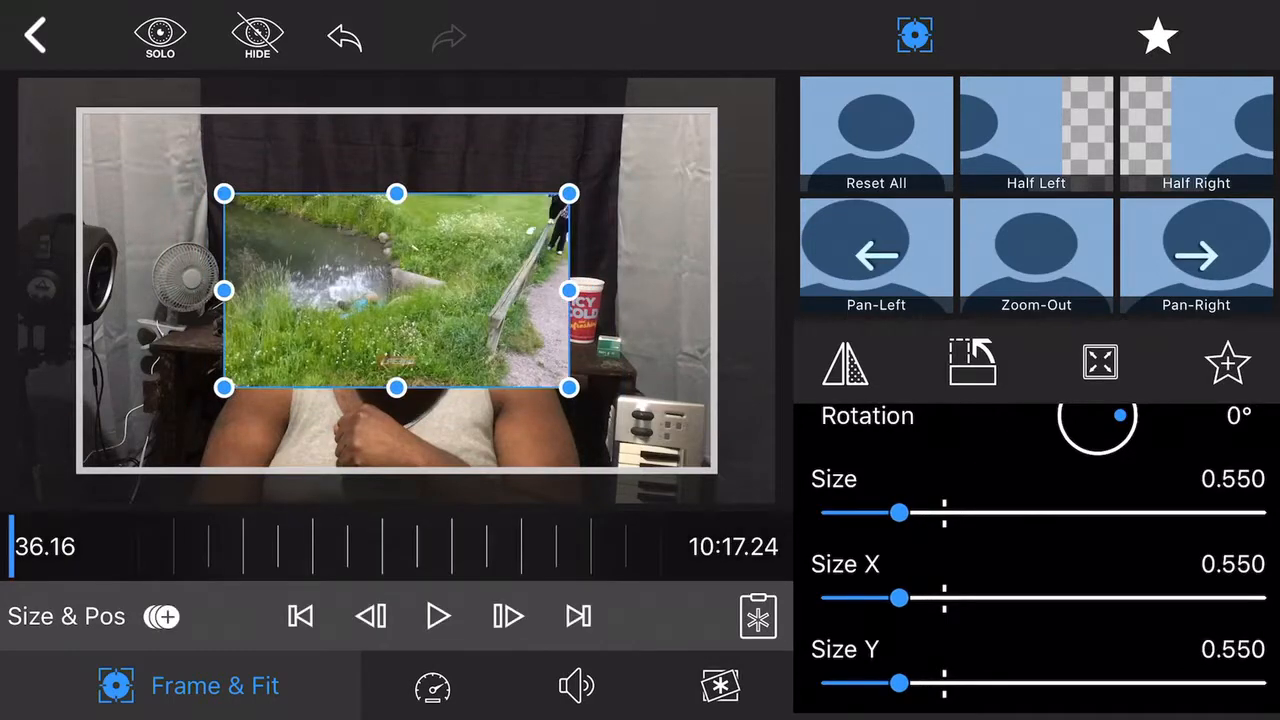
click(1100, 362)
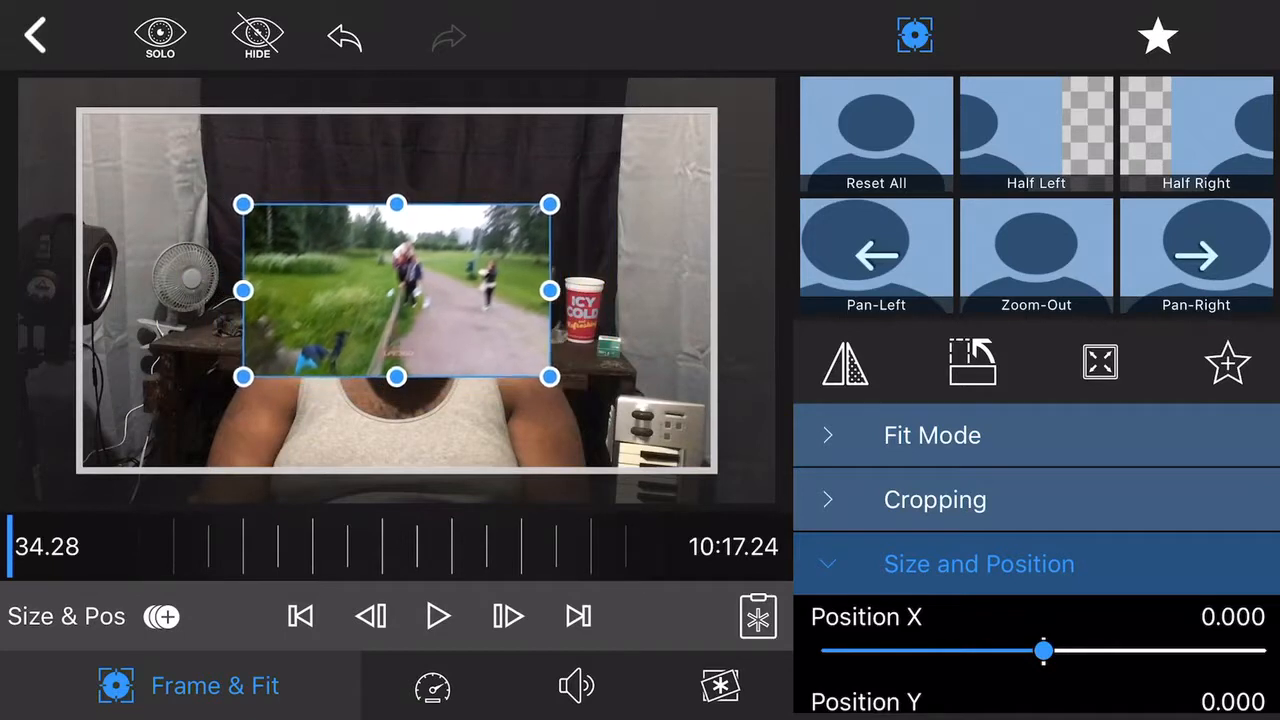
Drag the inset clip to the top-right corner (X 0.654, Y -0.637) and return to the timeline
drag(396, 292, 528, 224)
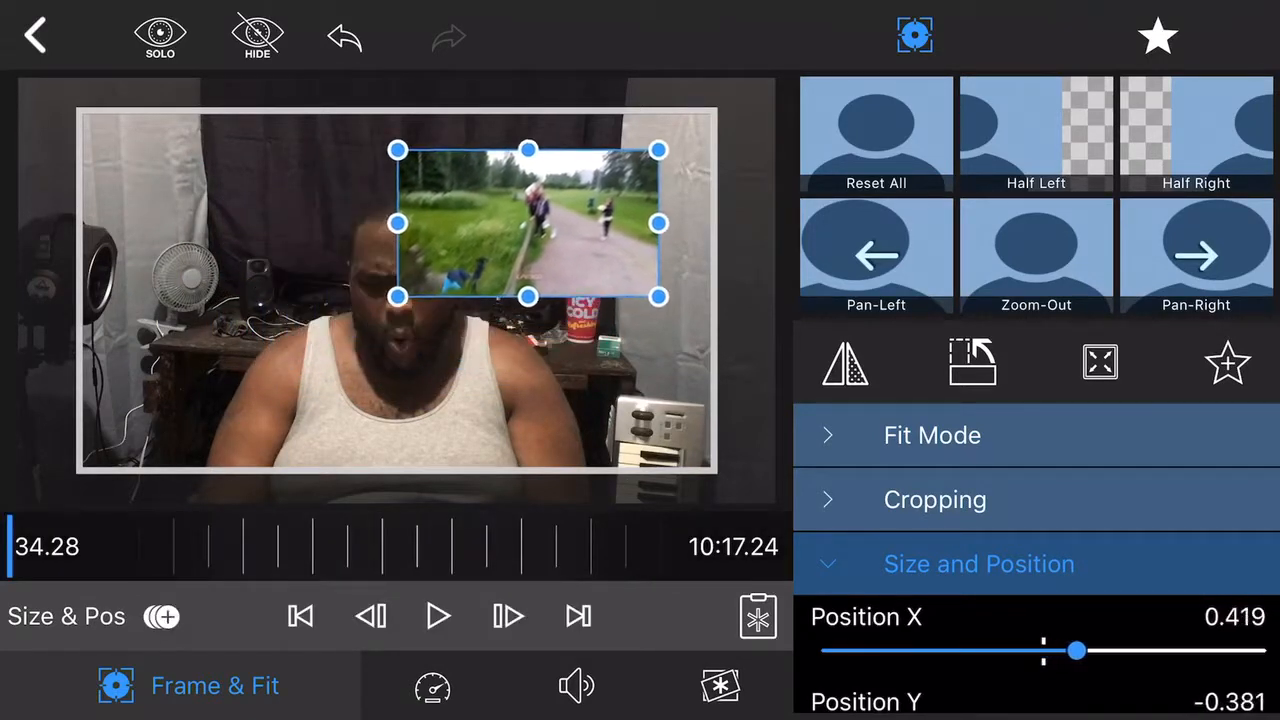
drag(528, 224, 584, 188)
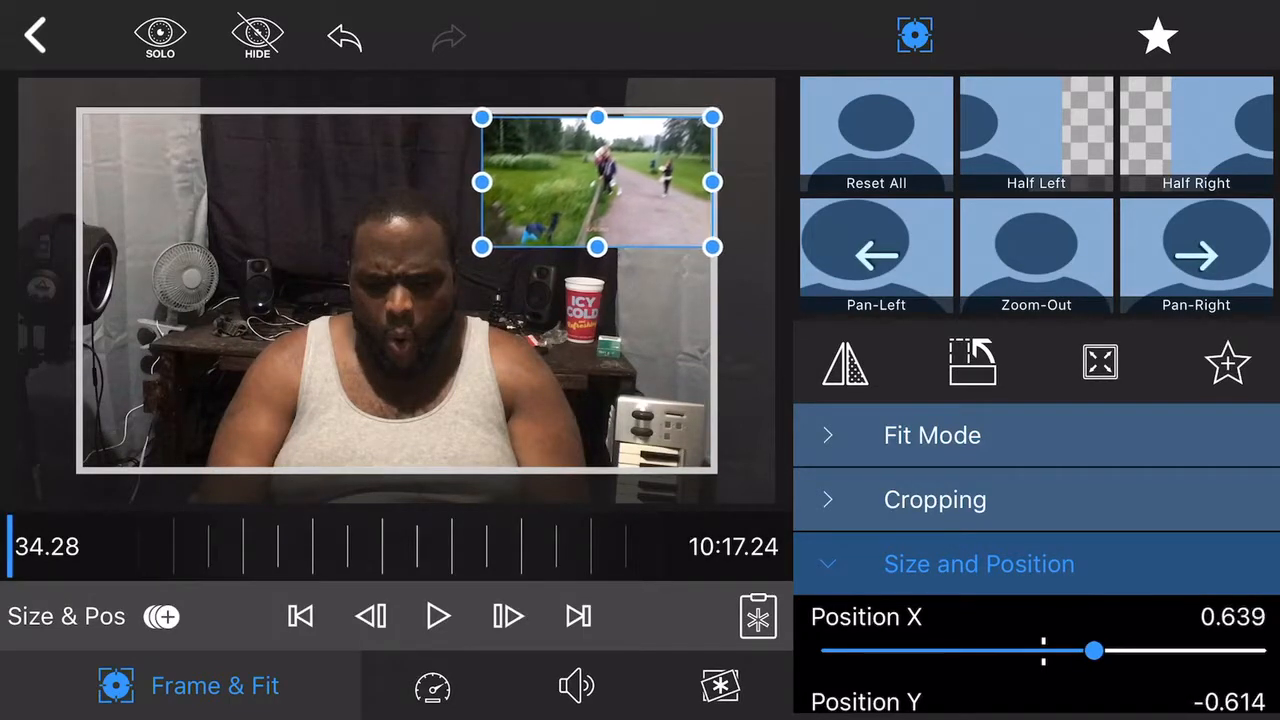
drag(596, 182, 600, 178)
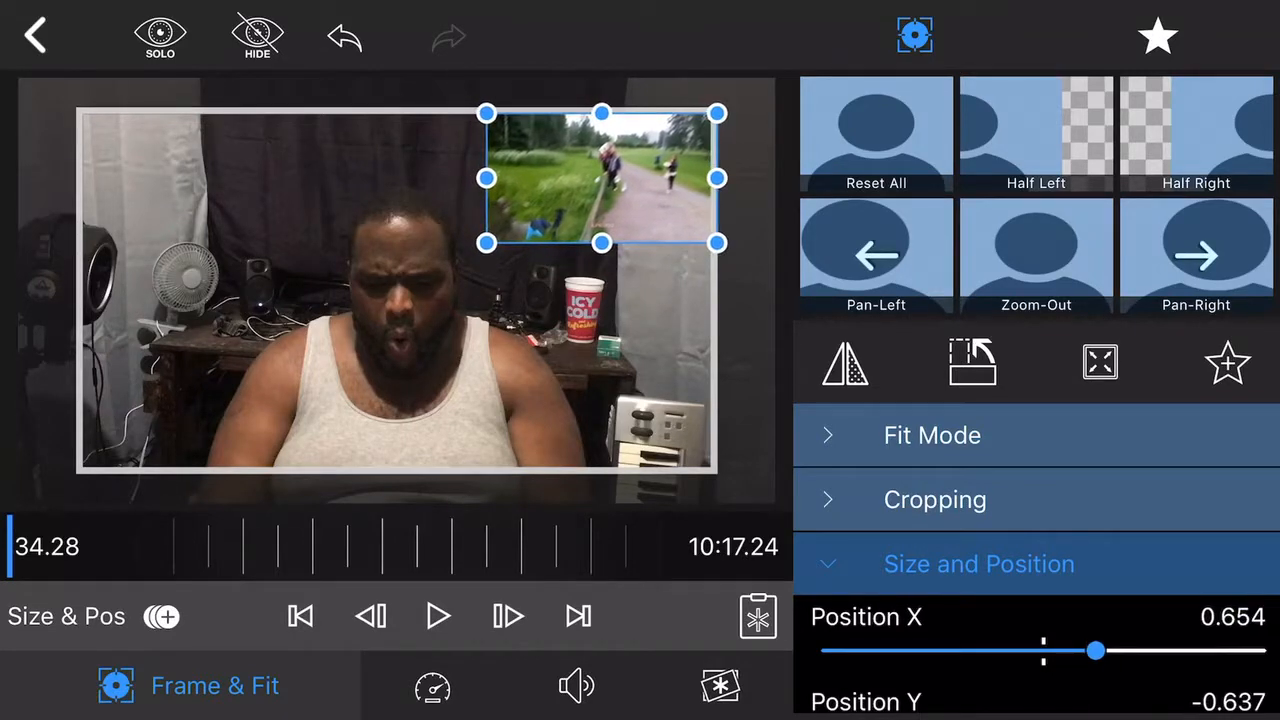
click(36, 36)
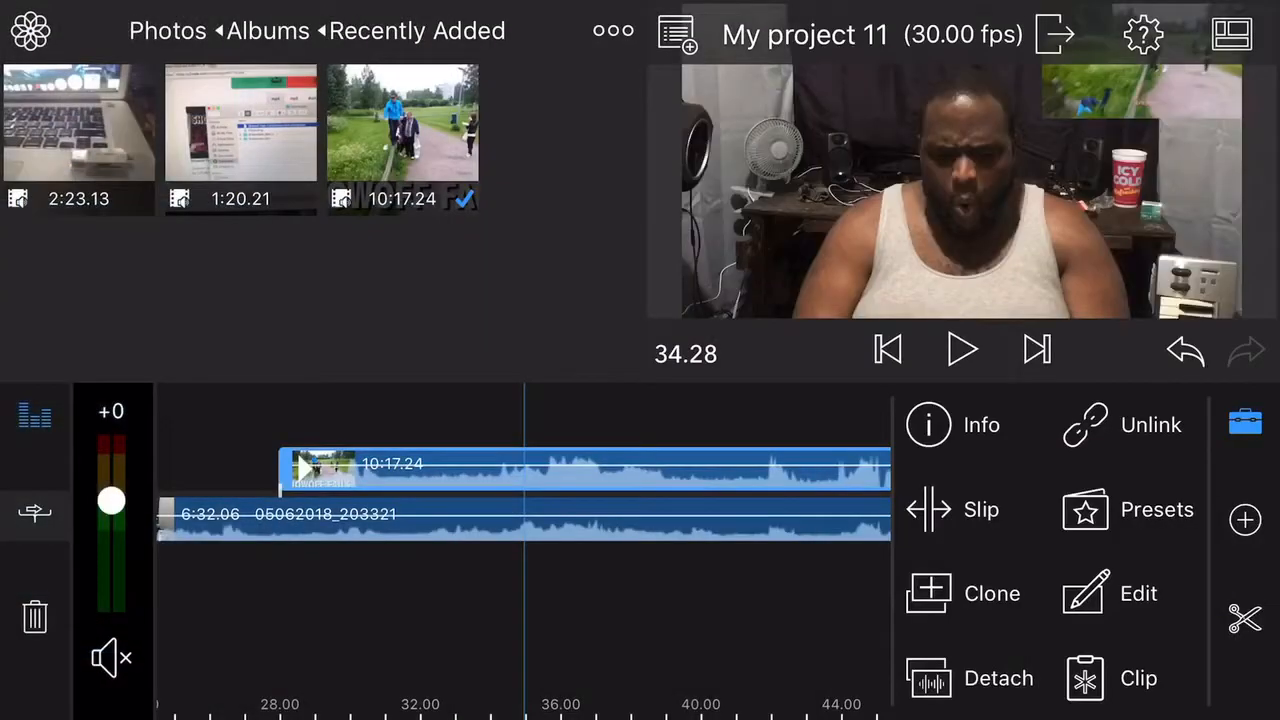